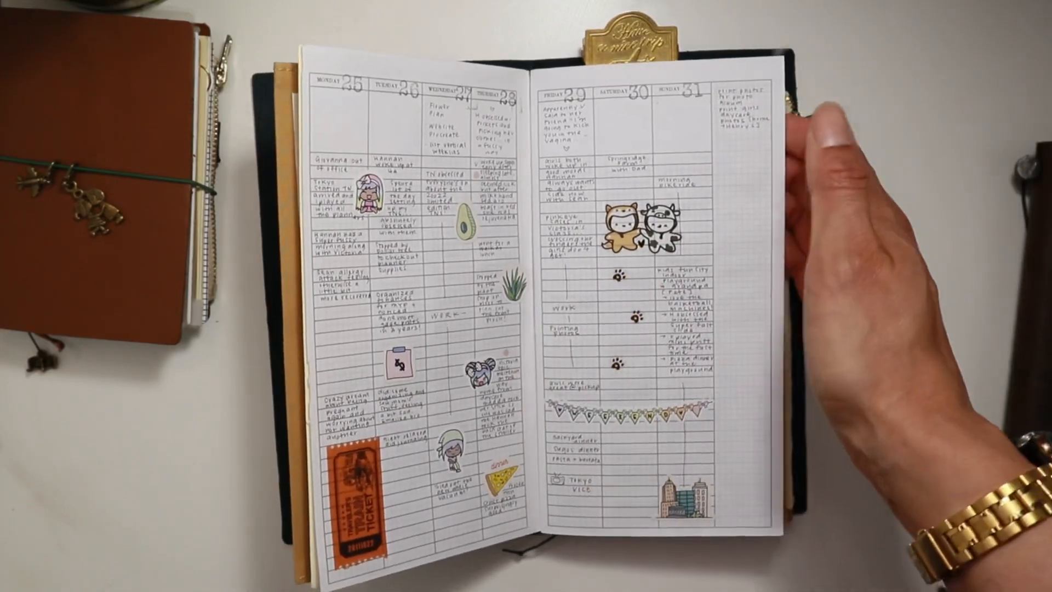
pyautogui.moveTo(570, 269)
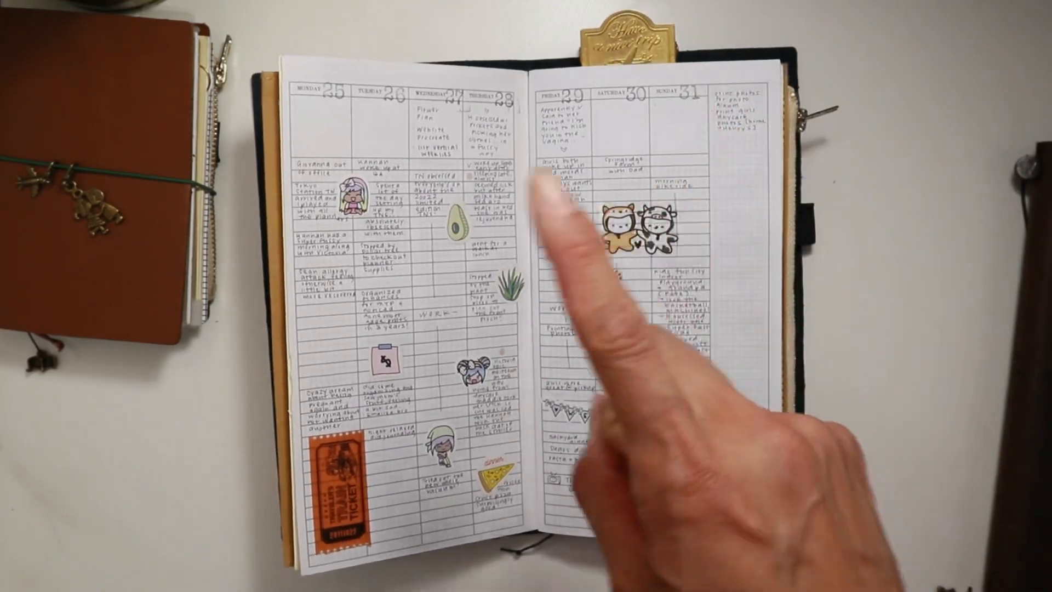